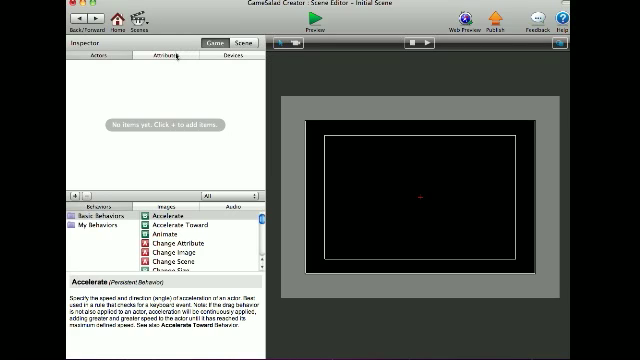
mouse_move(376, 132)
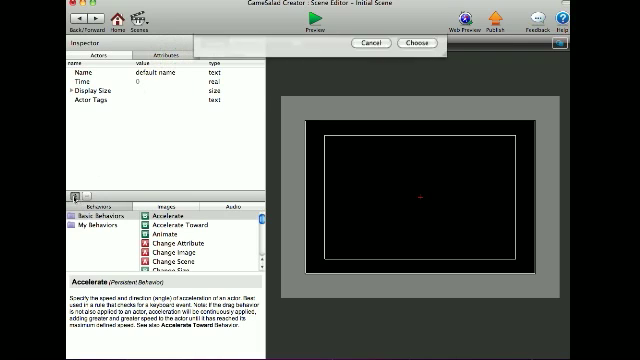
Create two integer game attributes named trigger right and trigger left, then return to the actors list.
click(416, 44)
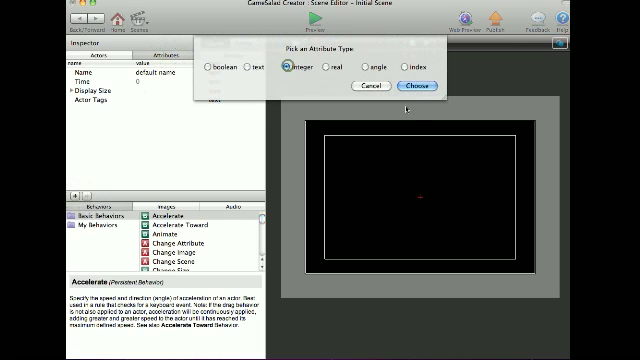
click(420, 86)
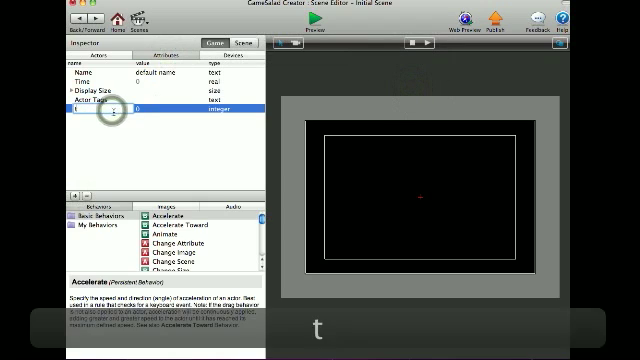
text(trigger r)
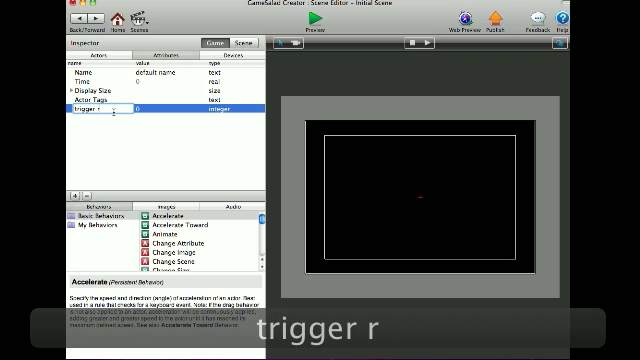
text(ight)
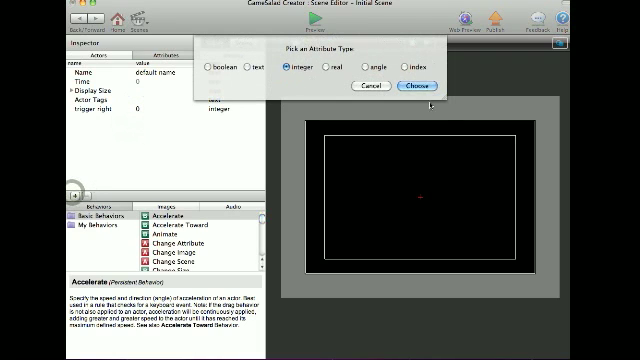
click(410, 86)
text(trigger le)
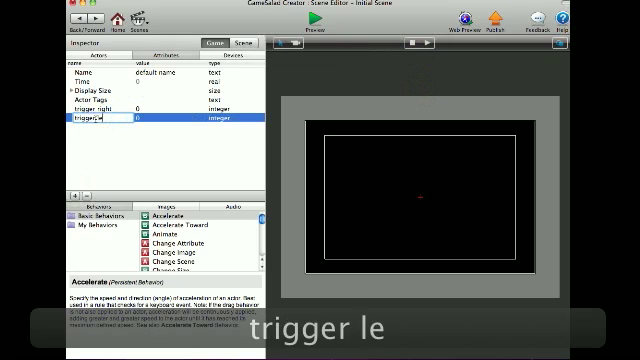
click(90, 60)
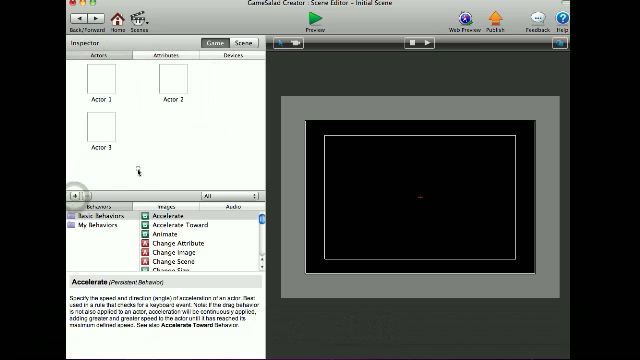
Assign the zebra image from the library to Actor 1 and place it mid-scene.
click(160, 202)
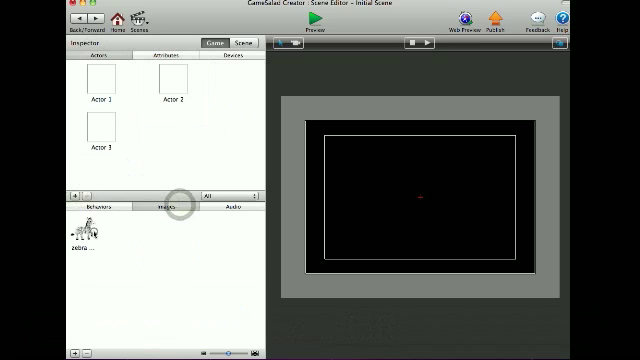
click(84, 236)
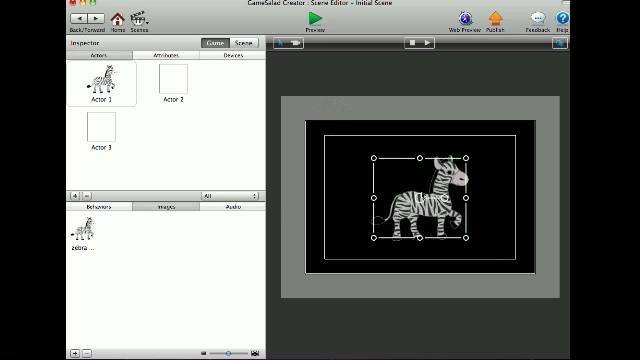
click(344, 184)
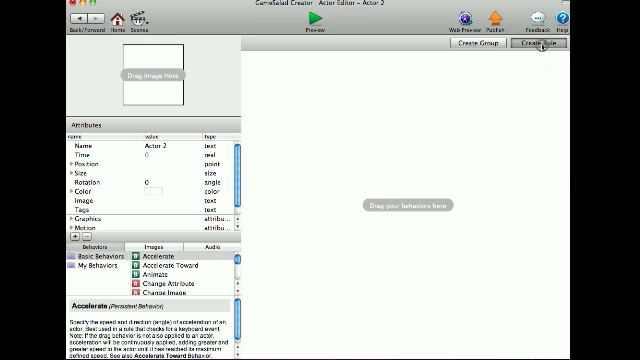
Give Actor 3 a Touch-pressed rule changing game.trigger right, plus Display Text 'Right'.
click(546, 40)
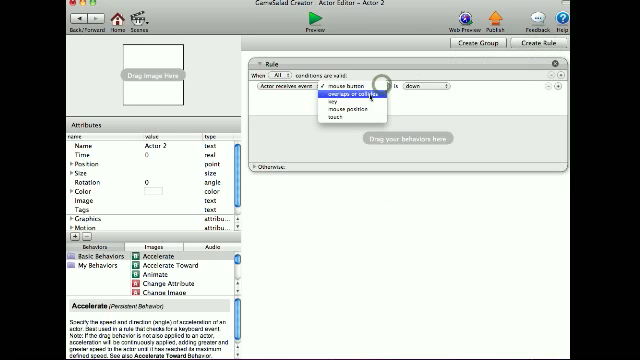
click(340, 126)
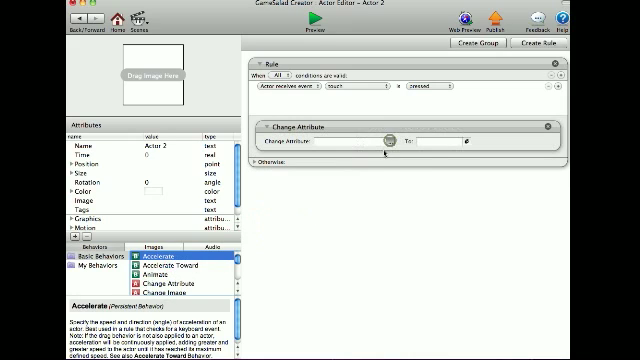
click(388, 140)
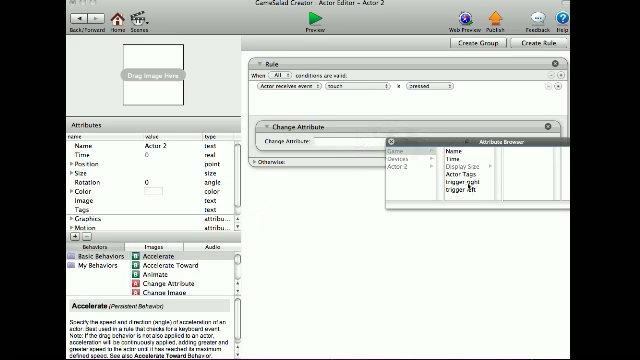
click(450, 188)
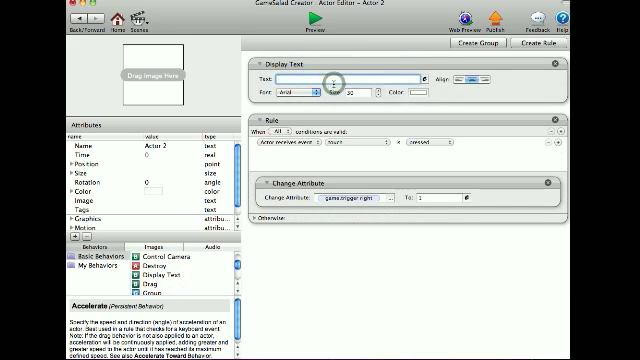
text(Ri)
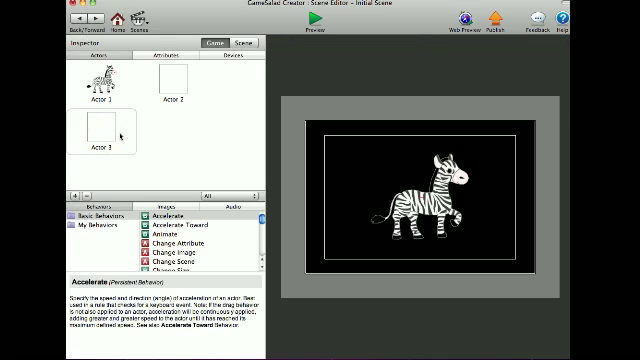
Finish Actor 3's touch rule with its Change Attribute behavior and go back to the scene.
double_click(96, 130)
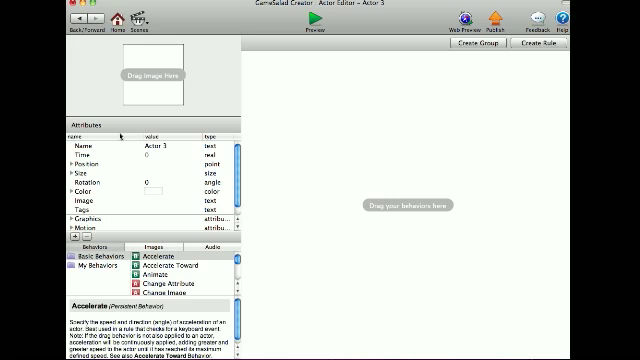
scroll(down, 3)
text(Lef)
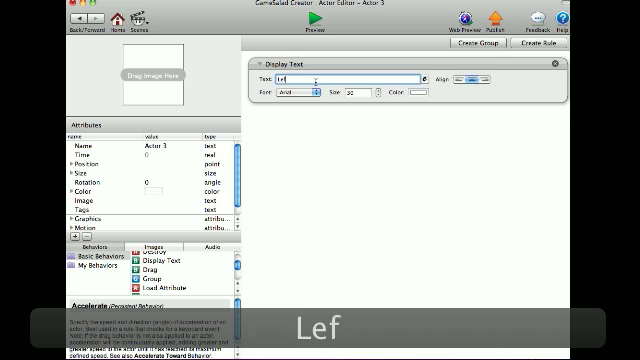
click(408, 92)
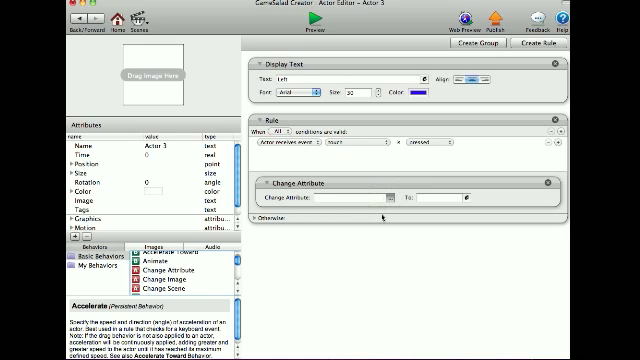
click(400, 198)
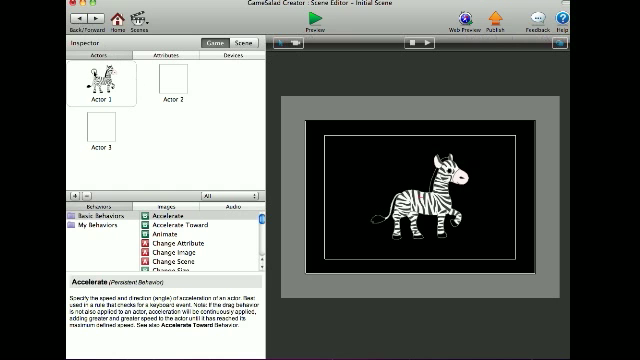
Give the zebra a rule on a game.trigger attribute with a Move behavior at speed 150.
double_click(94, 76)
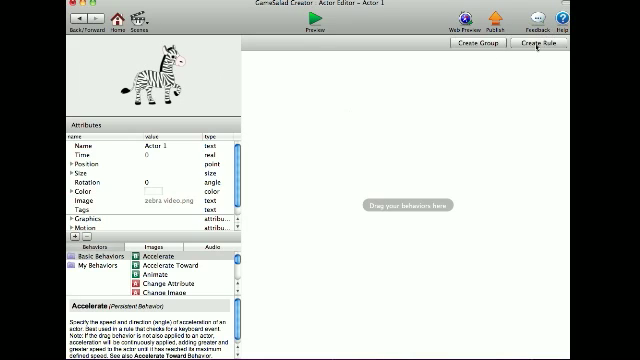
click(548, 48)
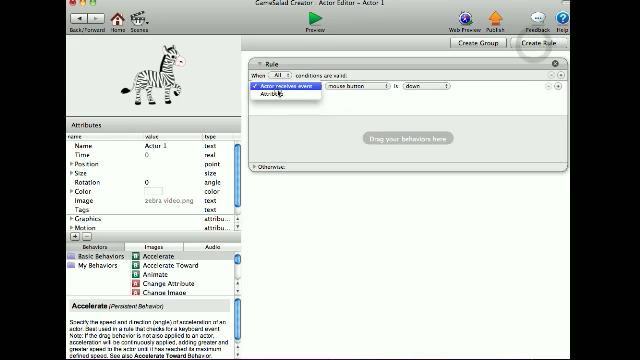
click(284, 86)
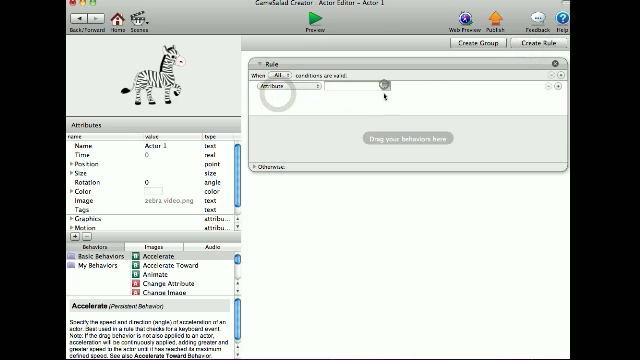
click(388, 90)
text(1)
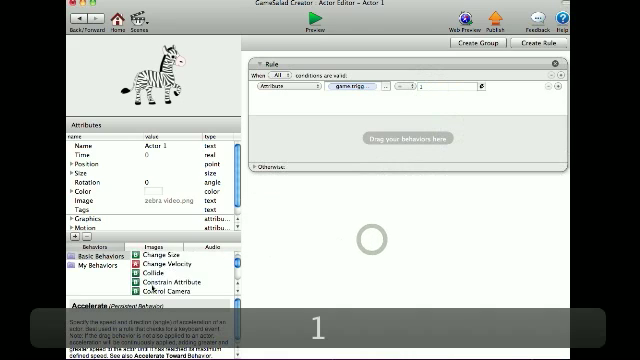
scroll(down, 3)
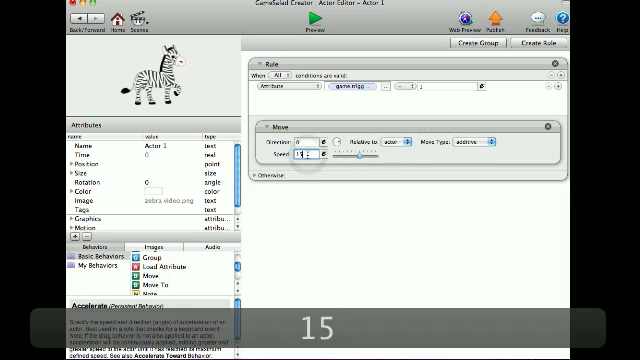
text(150)
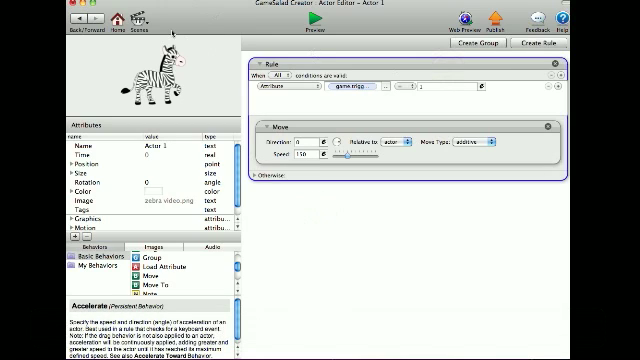
Copy the movement rule and paste a duplicate of it in the zebra actor.
key(cmd+v)
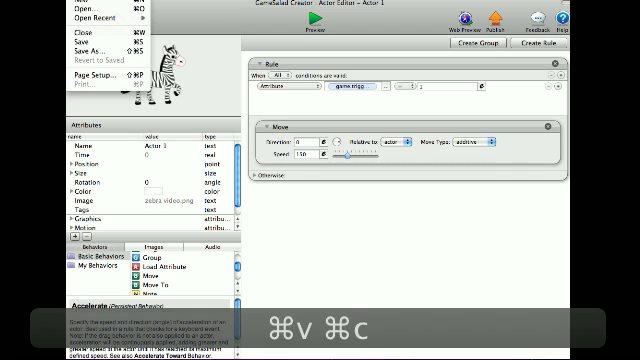
click(76, 4)
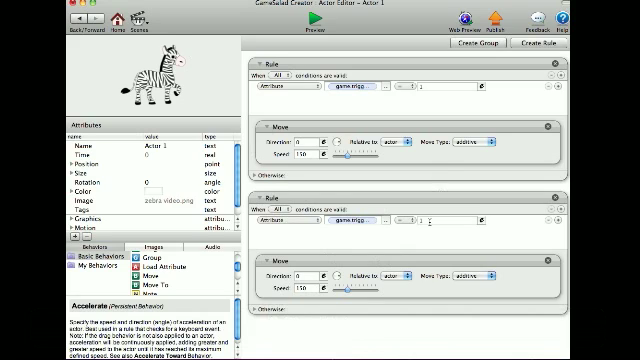
Point the copied zebra rule at the other game.trigger attribute.
click(382, 224)
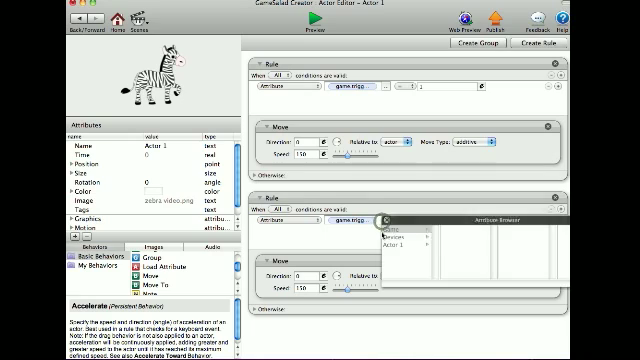
click(400, 224)
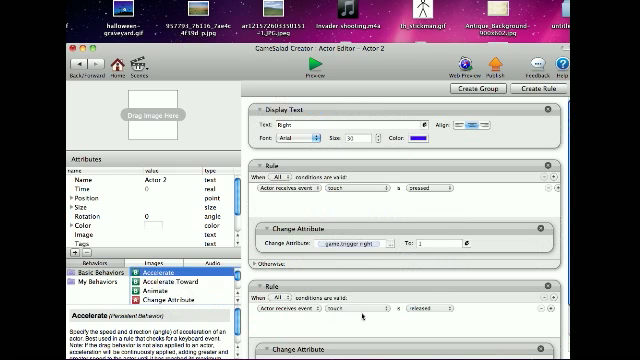
Scroll through the Right button actor's touch rules for game.trigger.right.
scroll(down, 3)
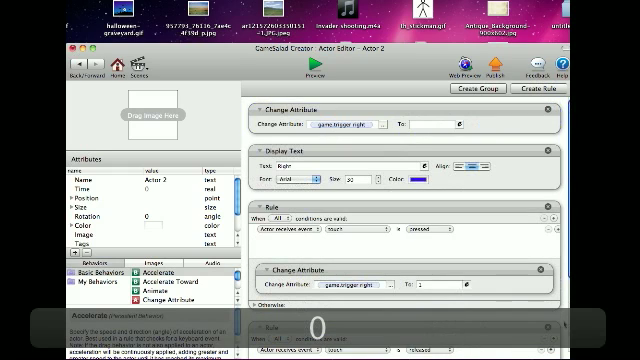
scroll(down, 3)
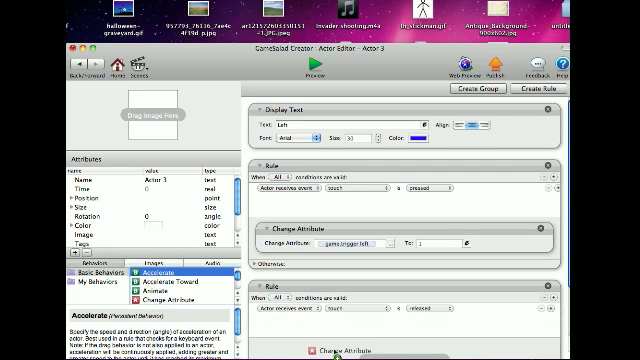
Set the Left button's second touch rule to change game.trigger.left.
scroll(down, 3)
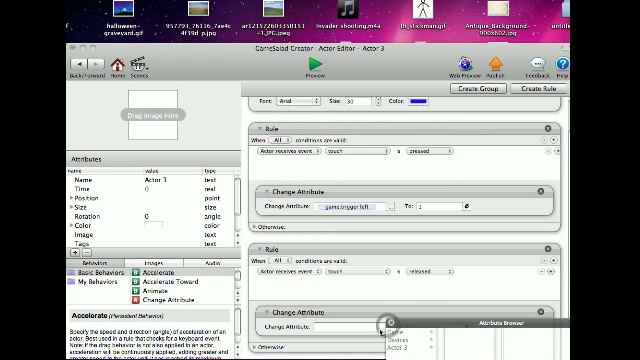
click(390, 326)
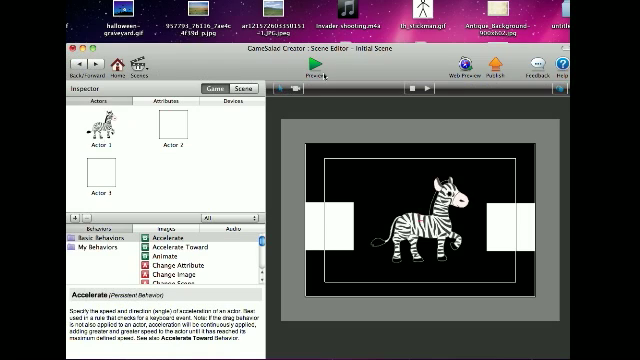
Preview the scene to test the zebra moving with the Left and Right buttons.
click(304, 66)
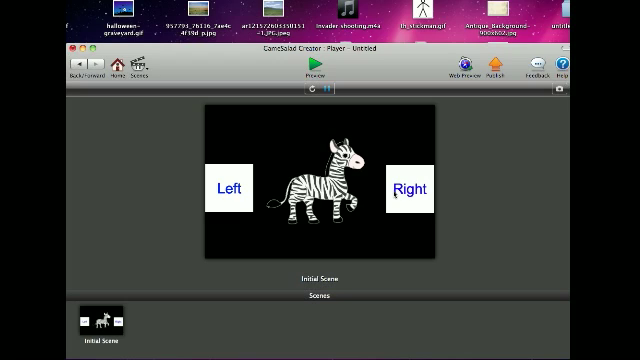
click(430, 8)
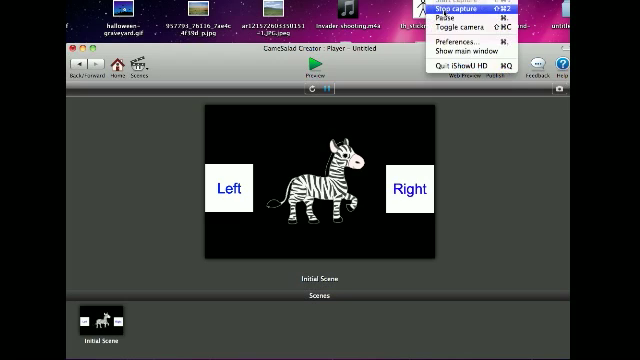